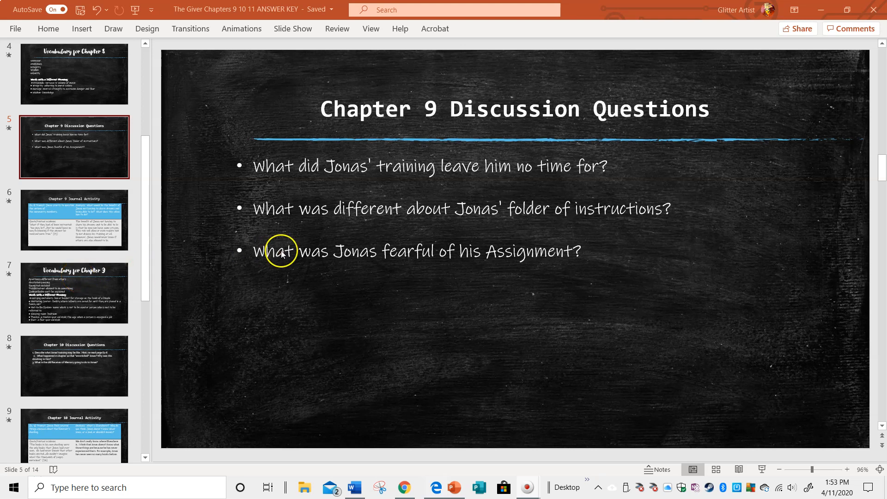
pyautogui.moveTo(404, 109)
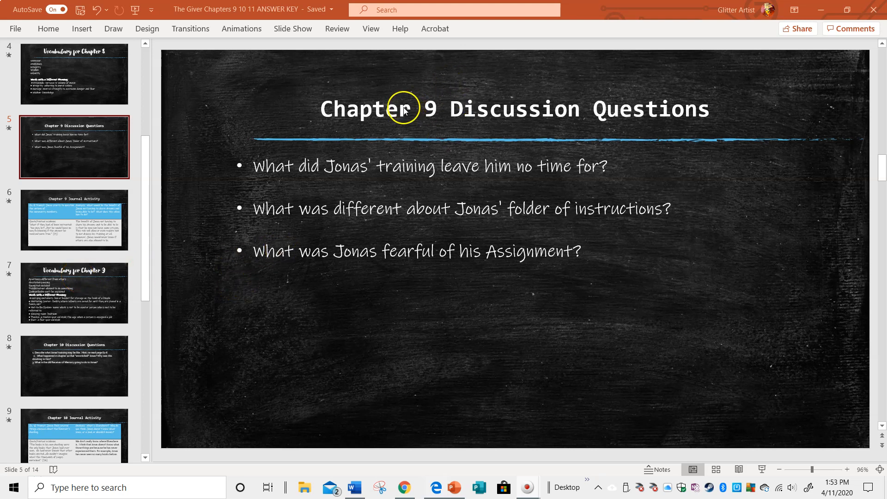
pyautogui.moveTo(390, 125)
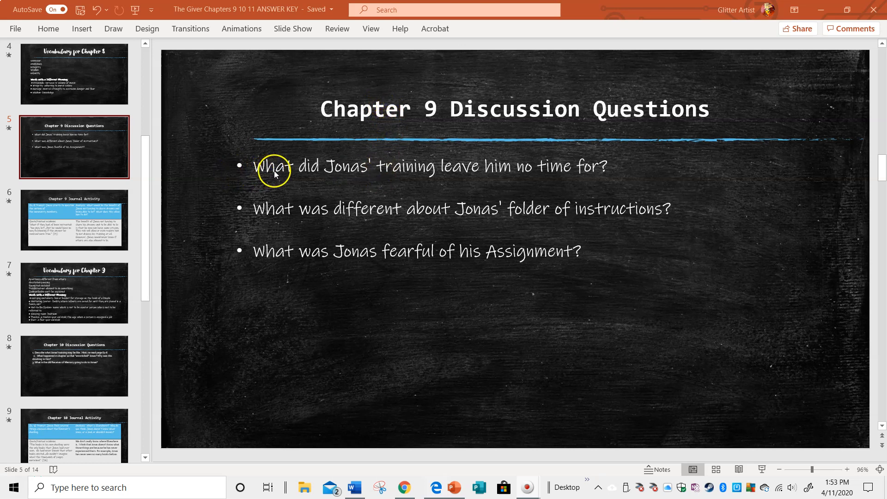
pyautogui.moveTo(581, 168)
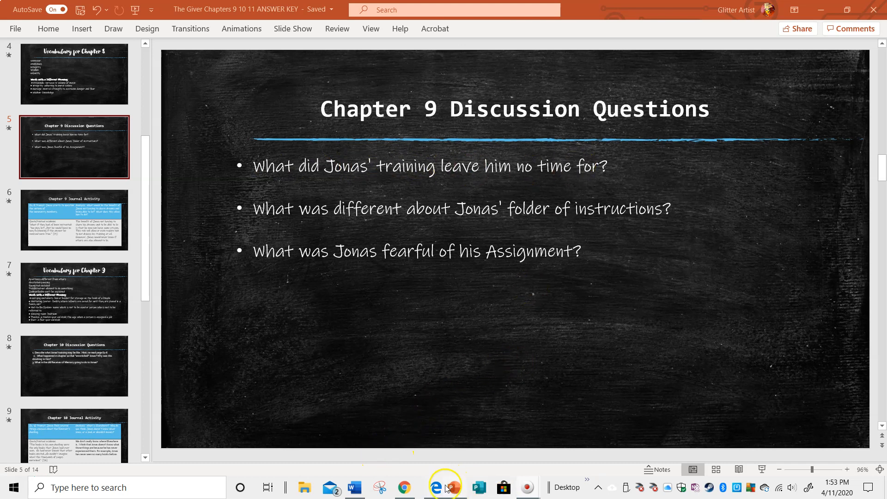
# Step: Switch to the archive.org copy of The Giver and scroll to Jonas's Receiver of Memory rules page
pyautogui.click(444, 487)
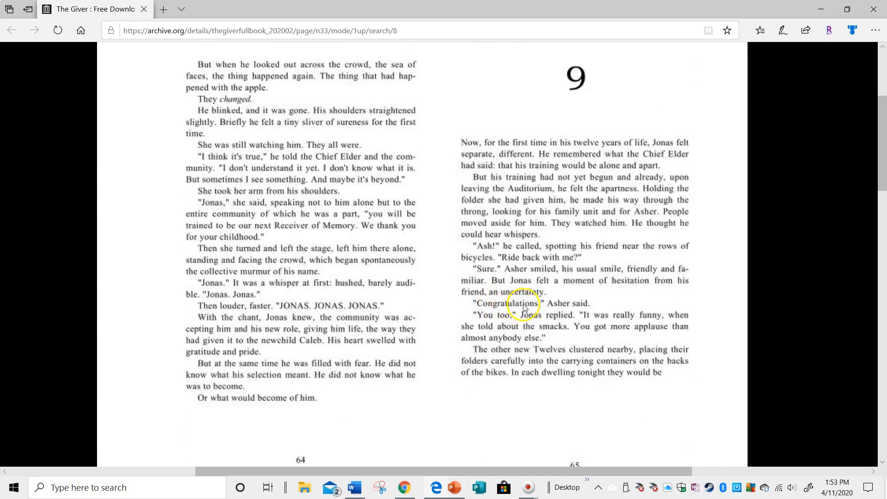
pyautogui.moveTo(608, 248)
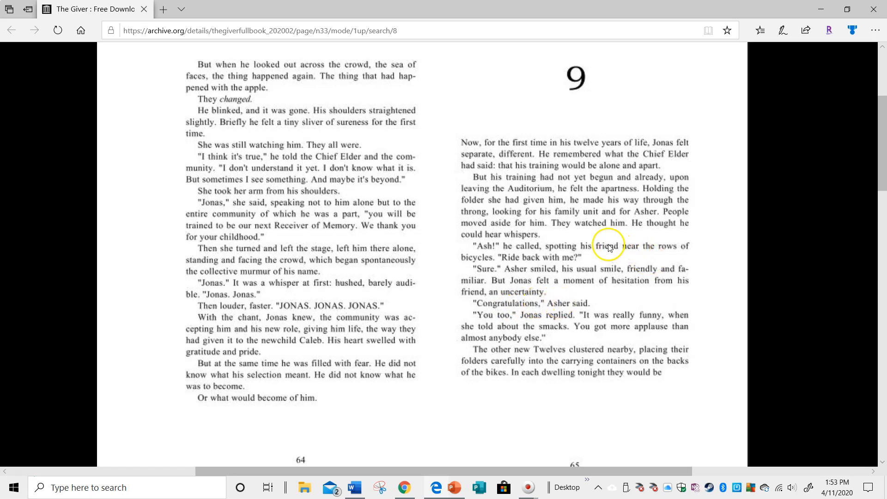
pyautogui.scroll(-3)
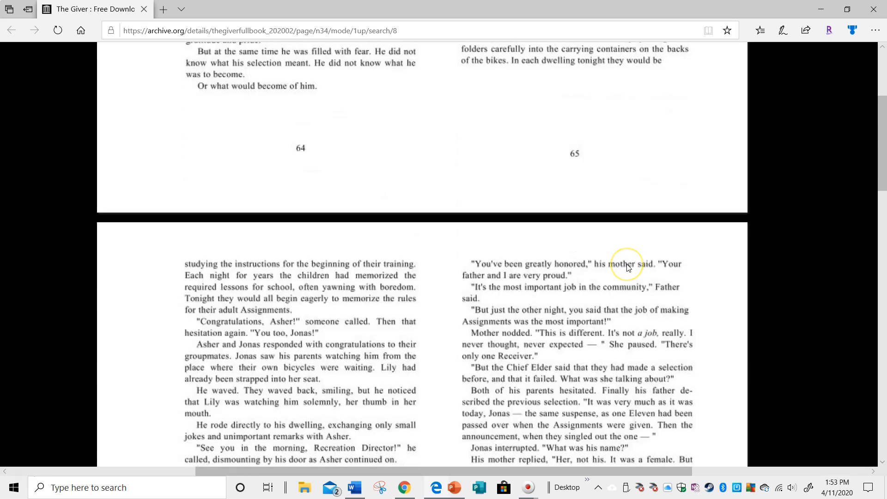
pyautogui.scroll(-3)
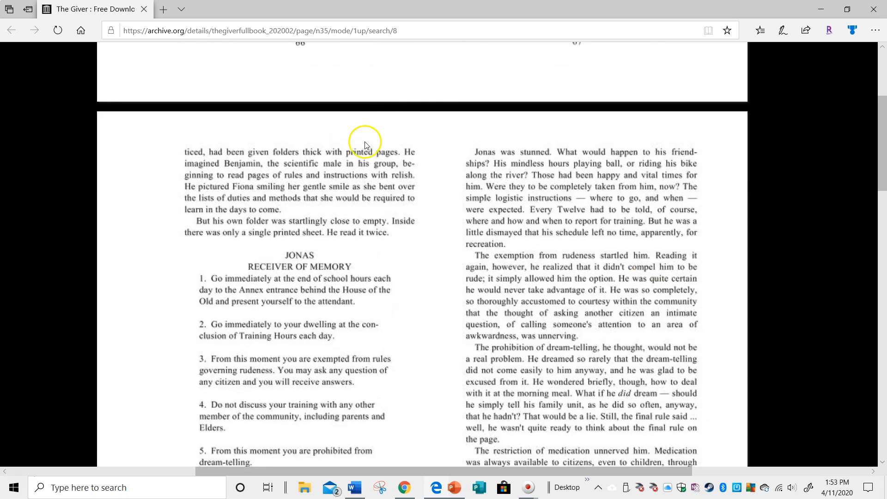
pyautogui.scroll(-3)
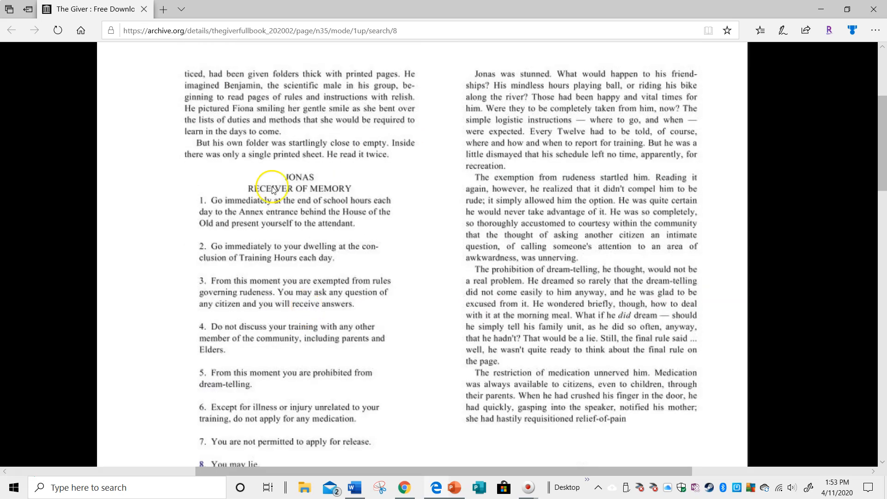
pyautogui.moveTo(412, 282)
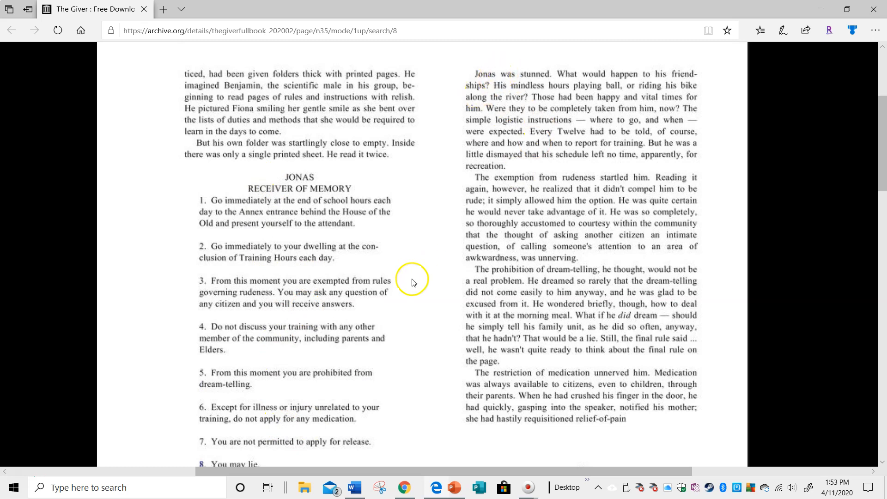
pyautogui.moveTo(515, 68)
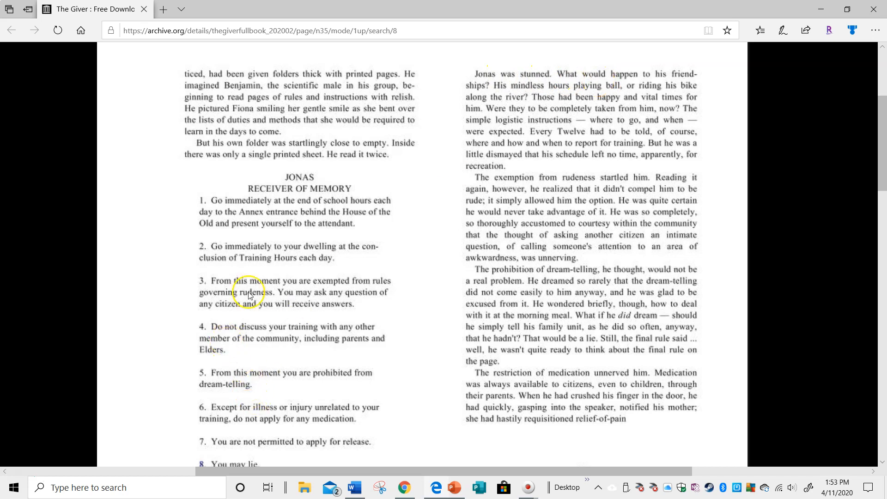
pyautogui.moveTo(320, 214)
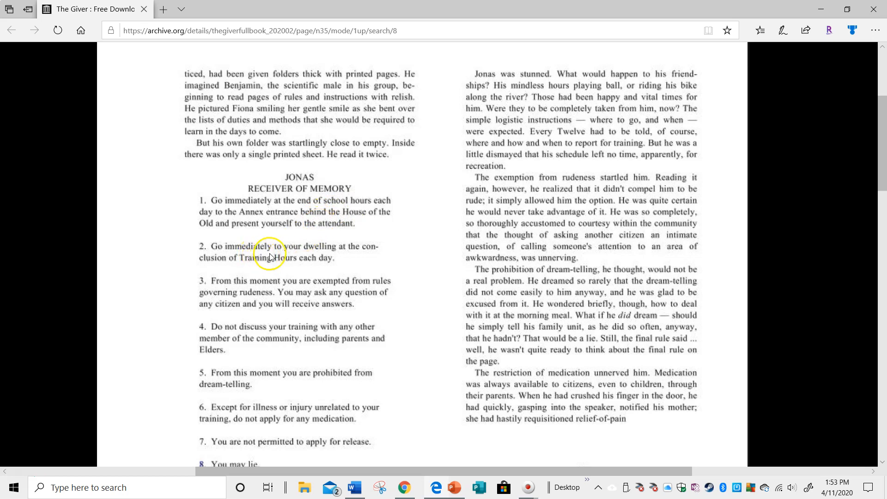
pyautogui.moveTo(575, 79)
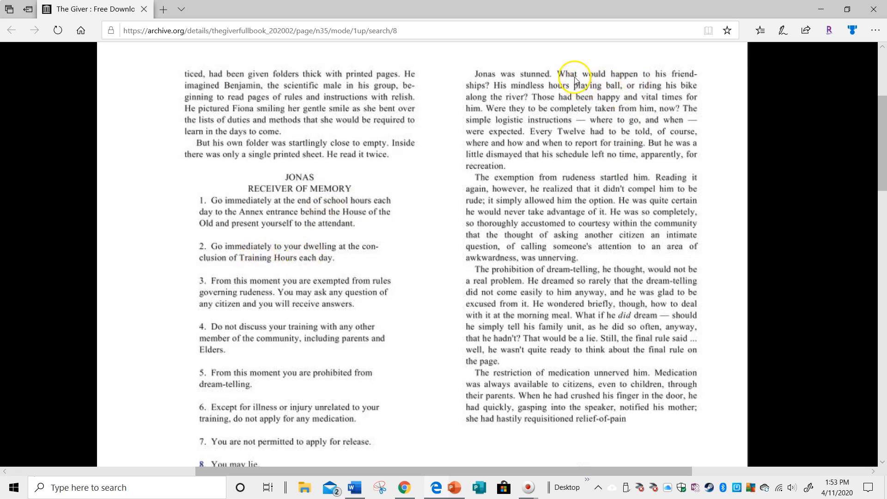
pyautogui.moveTo(543, 99)
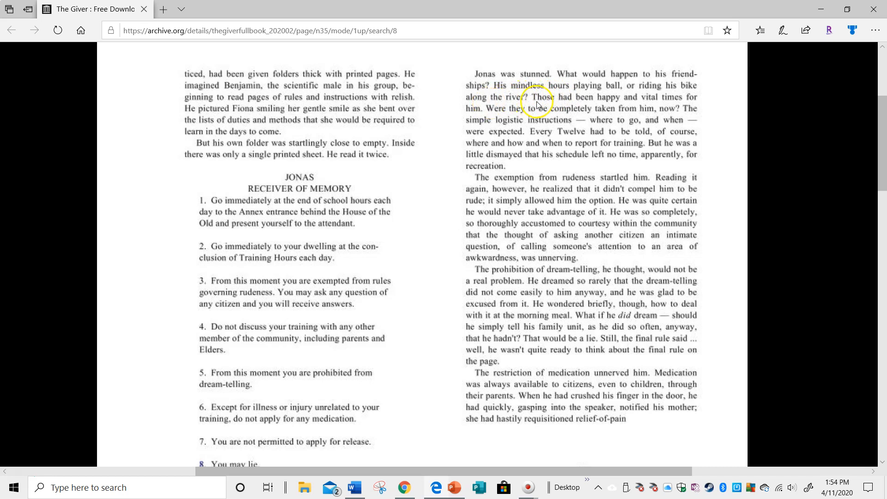
pyautogui.moveTo(558, 113)
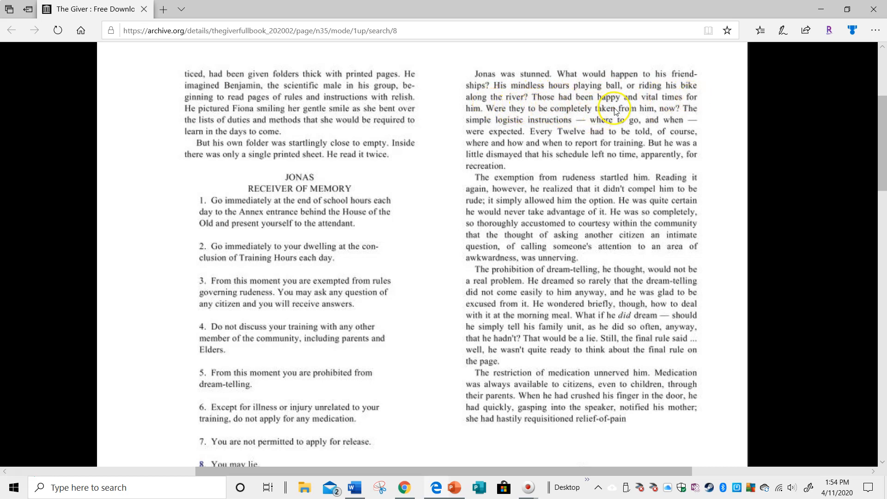
pyautogui.moveTo(521, 123)
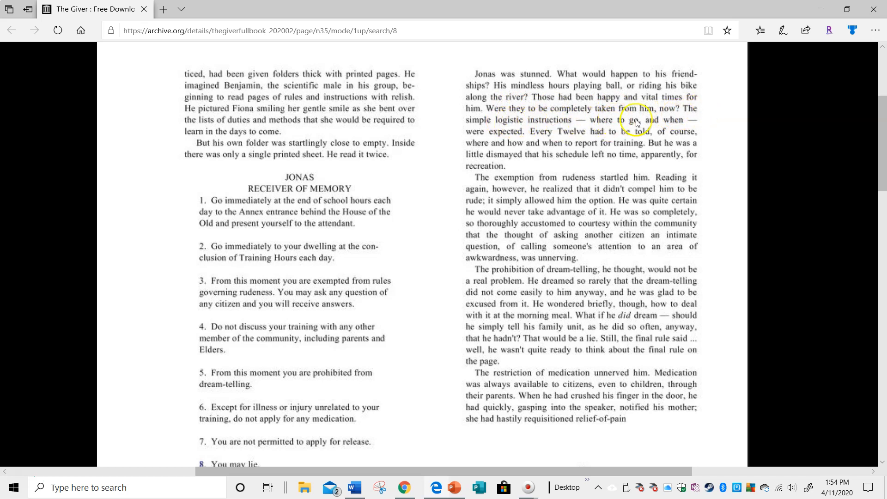
pyautogui.moveTo(548, 134)
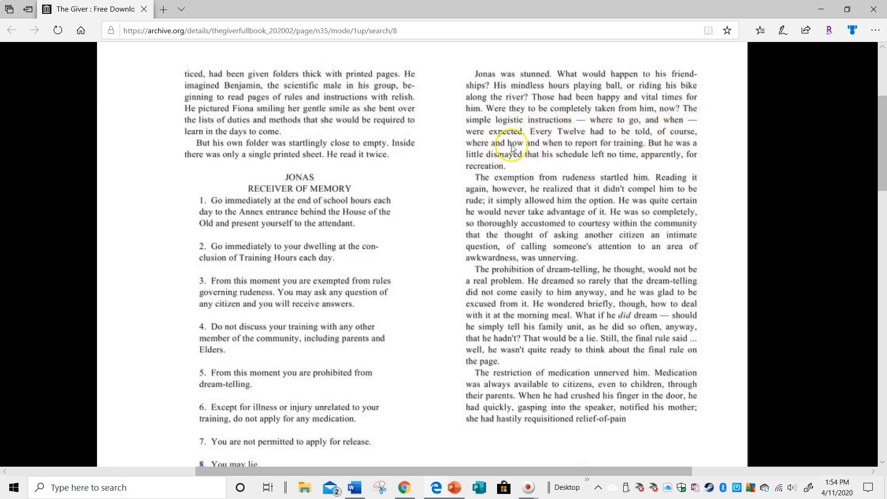
pyautogui.moveTo(563, 158)
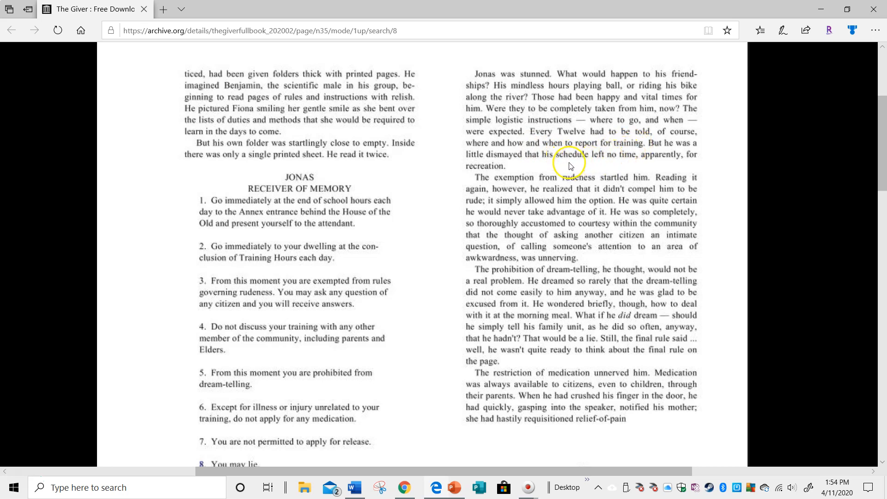
pyautogui.moveTo(659, 164)
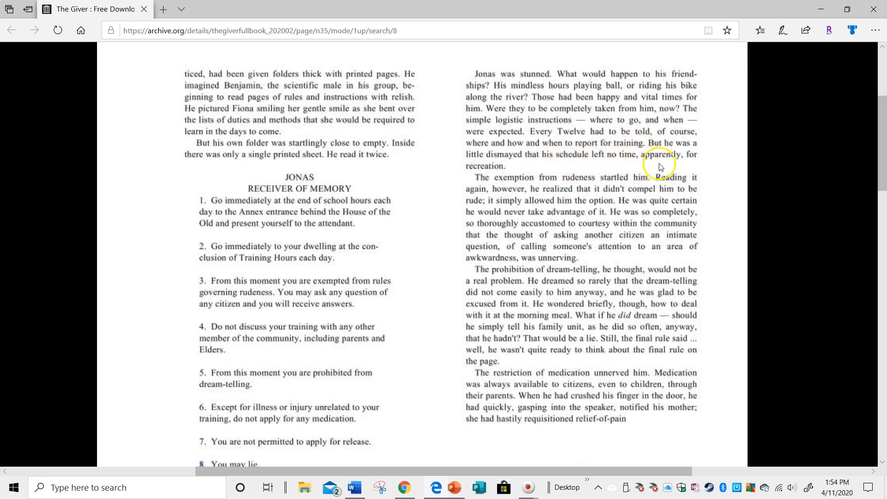
pyautogui.moveTo(838, 16)
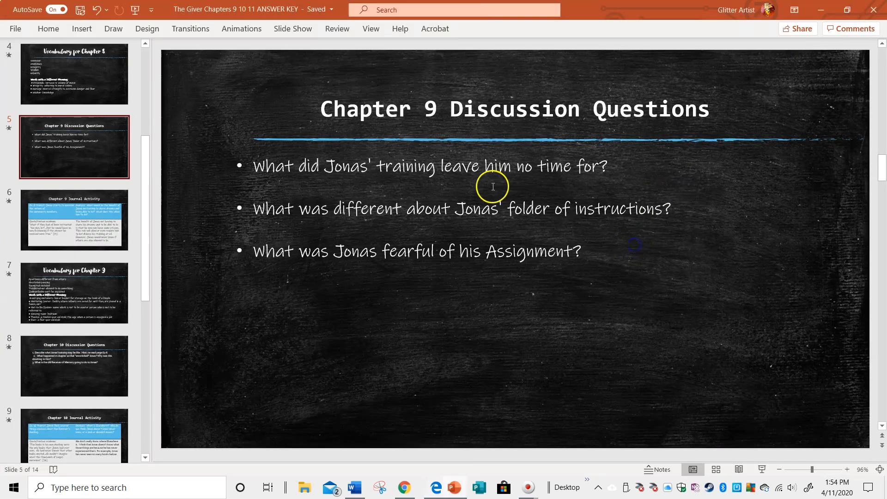
pyautogui.moveTo(495, 193)
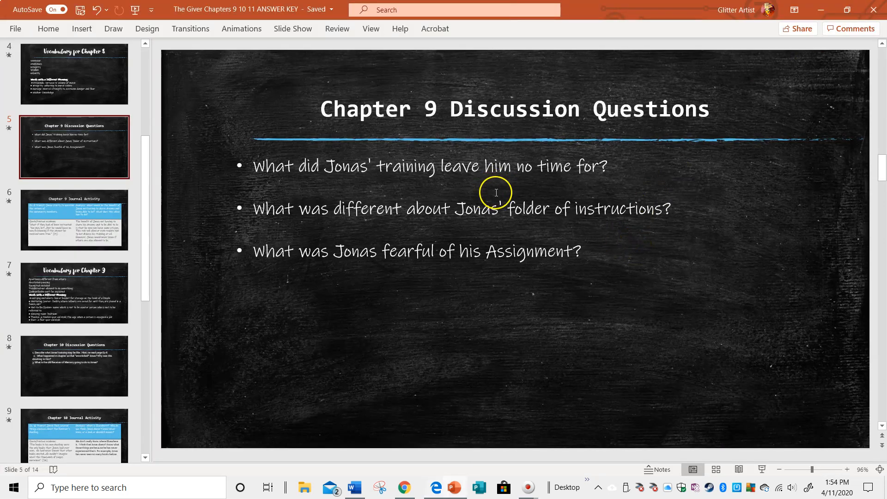
pyautogui.moveTo(515, 185)
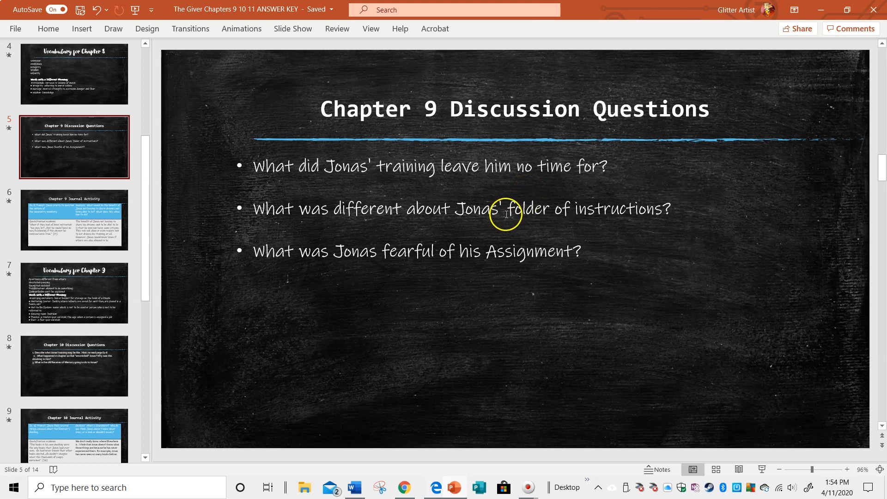
pyautogui.moveTo(422, 219)
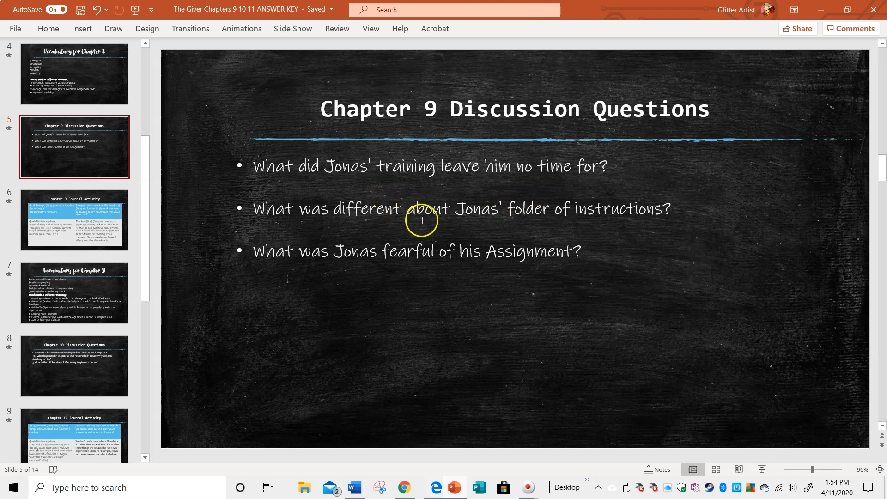
pyautogui.moveTo(292, 221)
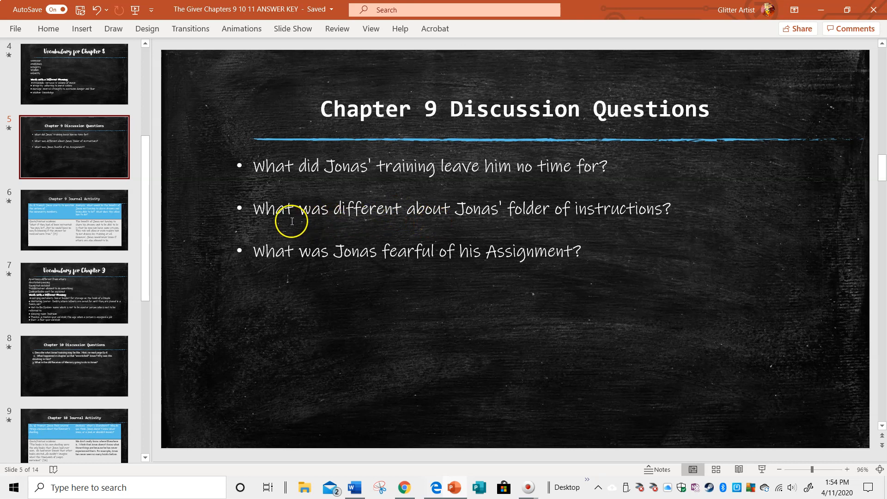
pyautogui.moveTo(467, 211)
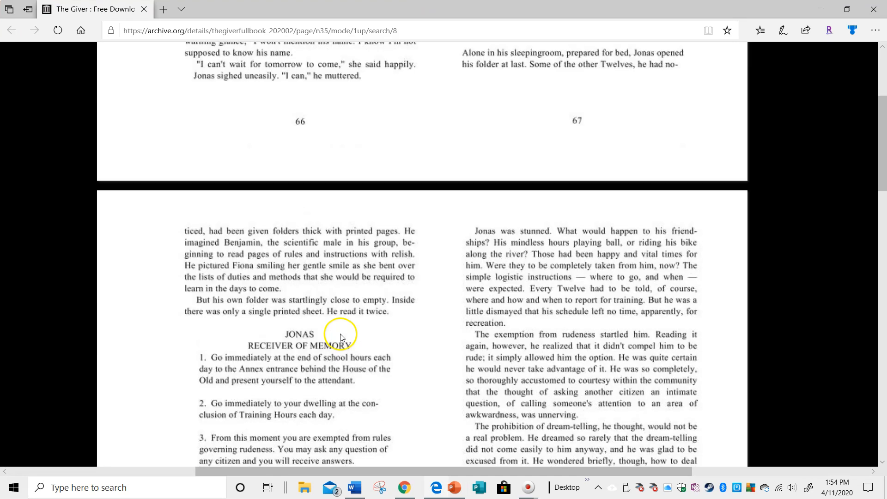
pyautogui.moveTo(247, 242)
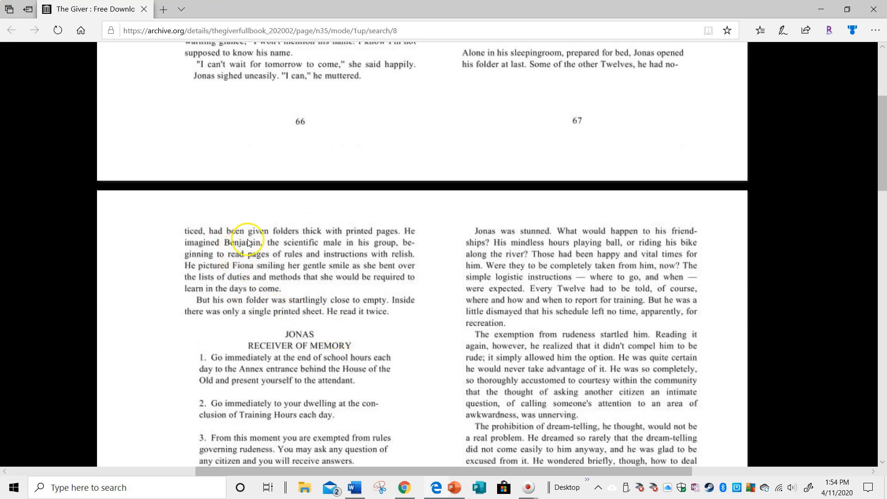
pyautogui.moveTo(283, 261)
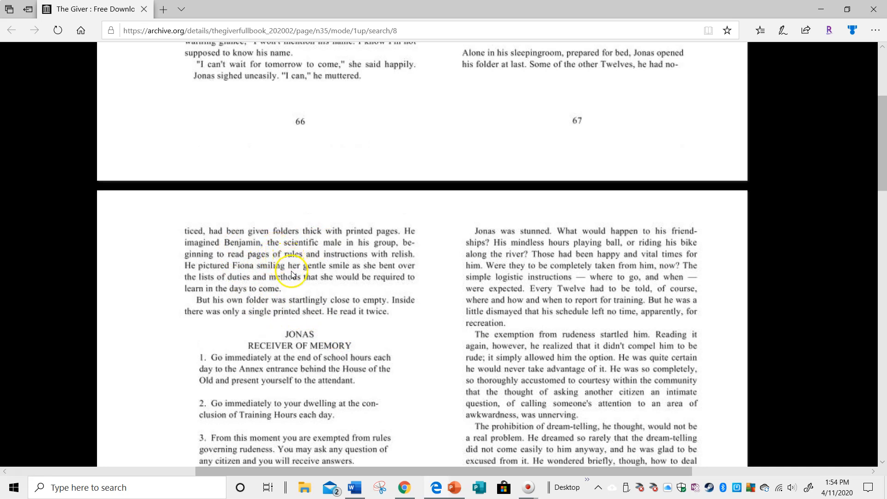
pyautogui.moveTo(293, 251)
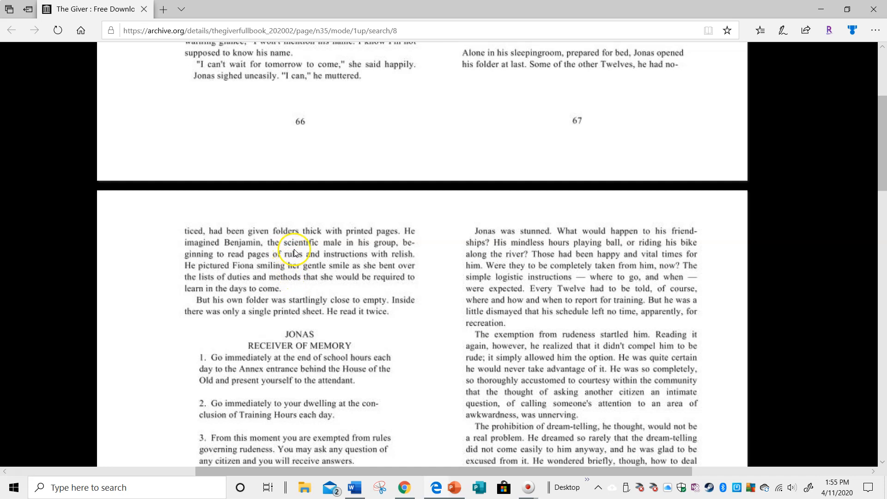
pyautogui.moveTo(210, 301)
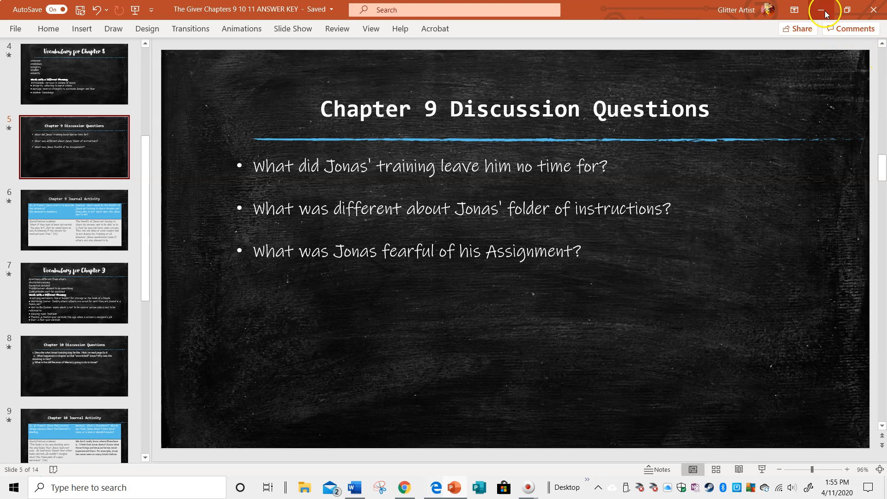
pyautogui.moveTo(474, 271)
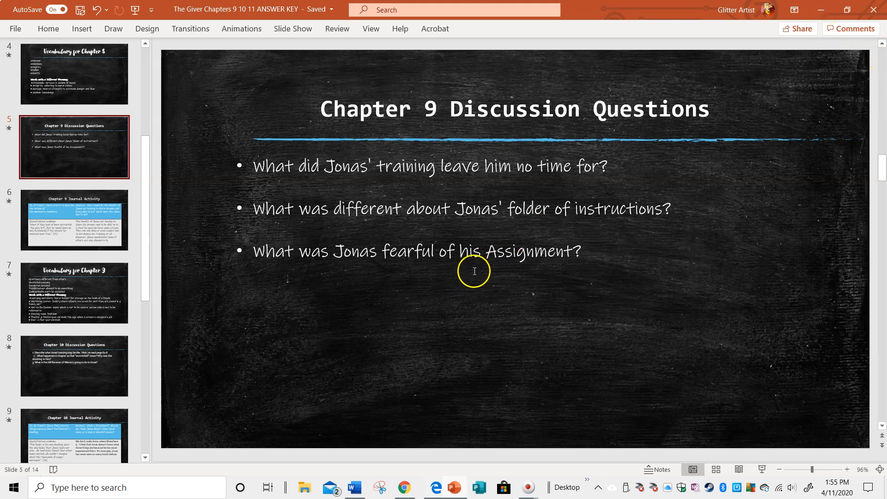
# Step: Start inserting the missing word before 'his' in the third Chapter 9 discussion question
pyautogui.click(453, 258)
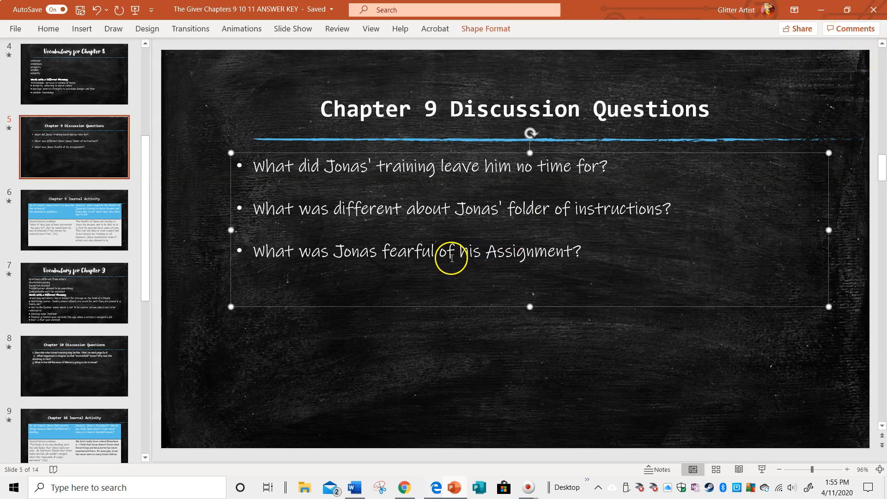
pyautogui.write('i')
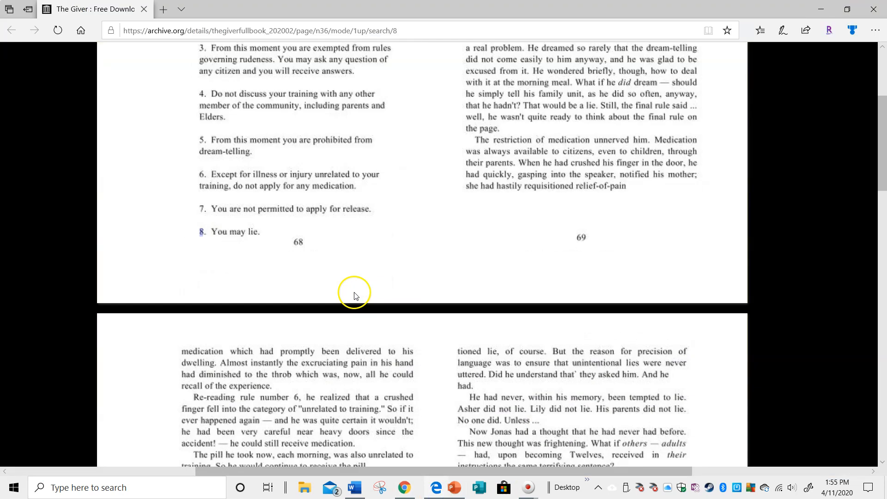
pyautogui.moveTo(243, 135)
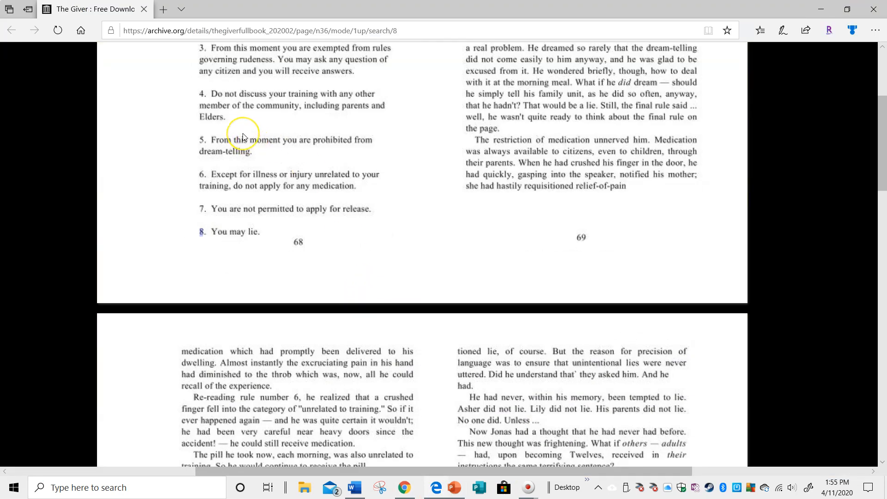
pyautogui.moveTo(298, 180)
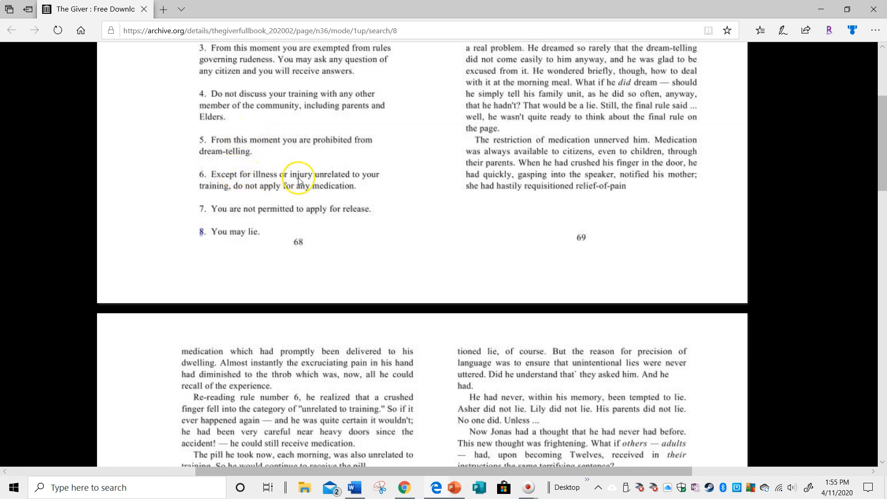
pyautogui.moveTo(367, 186)
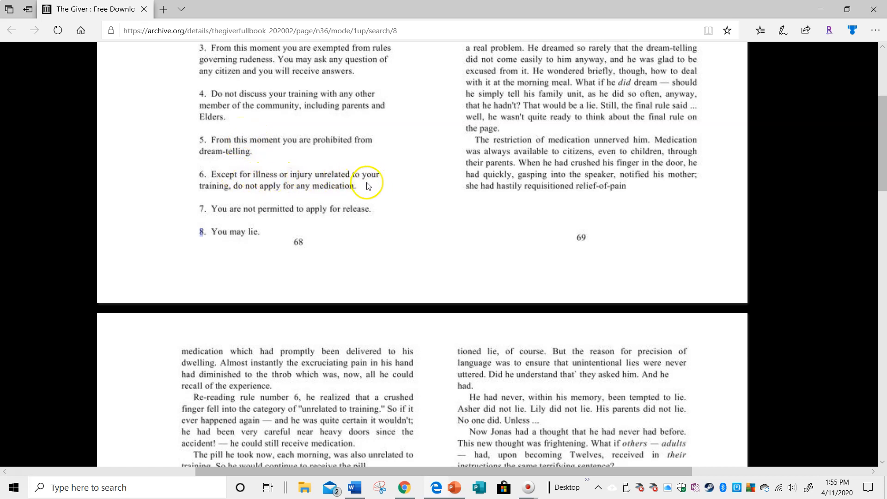
pyautogui.moveTo(576, 167)
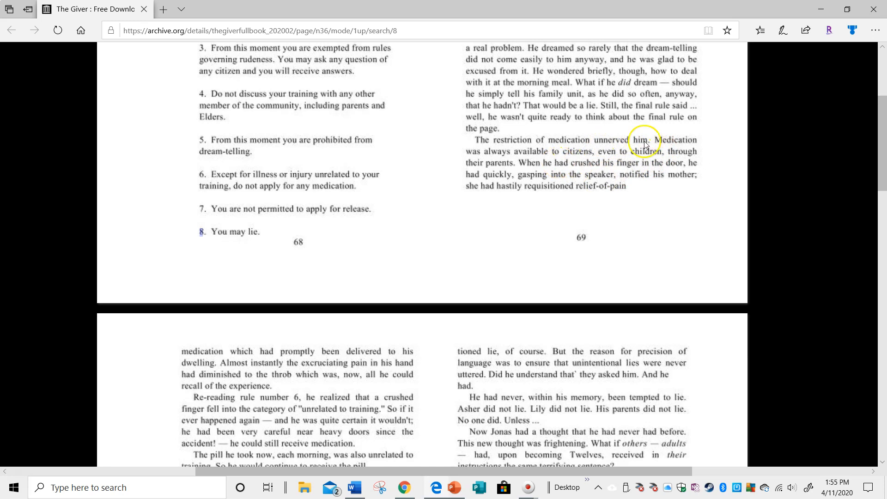
pyautogui.moveTo(529, 199)
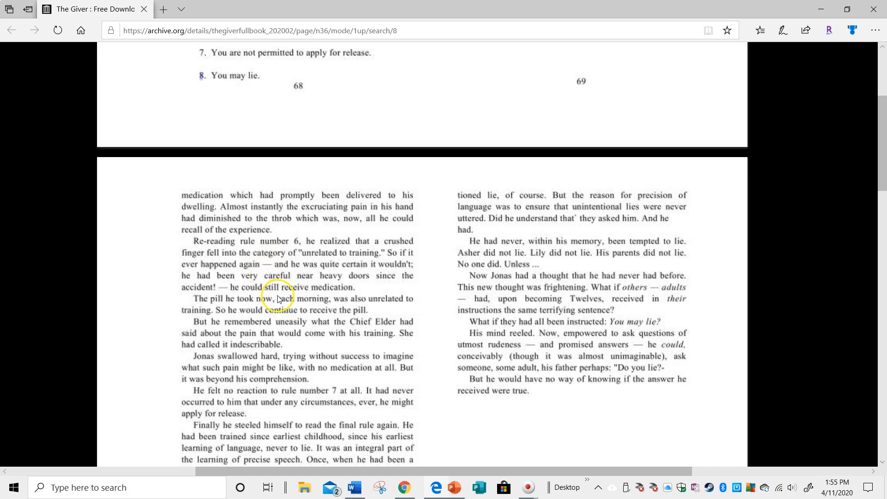
pyautogui.moveTo(387, 262)
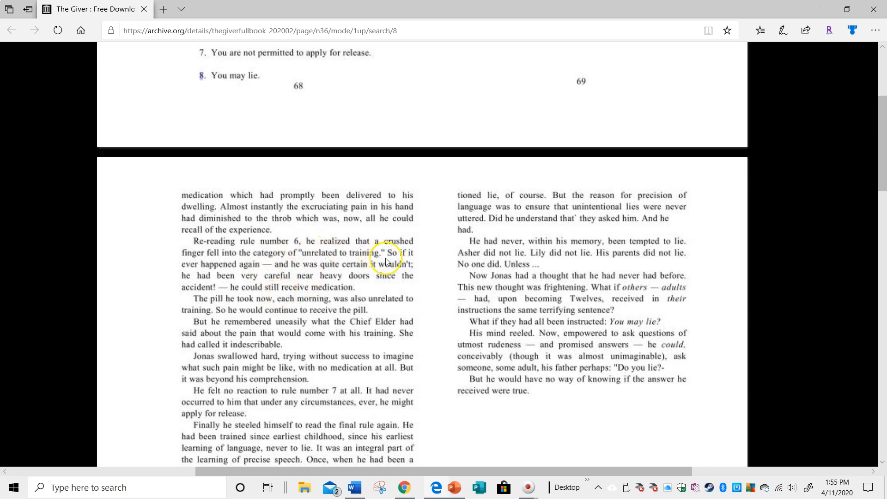
pyautogui.moveTo(241, 292)
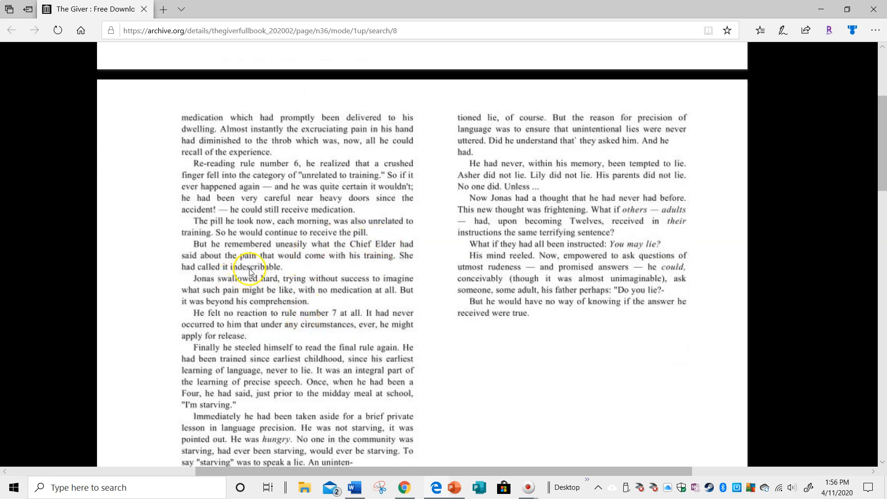
pyautogui.moveTo(290, 271)
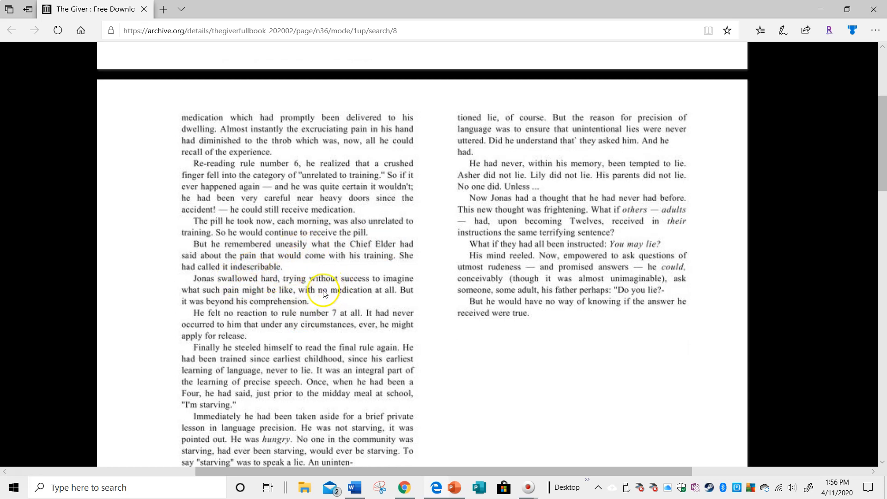
pyautogui.moveTo(286, 302)
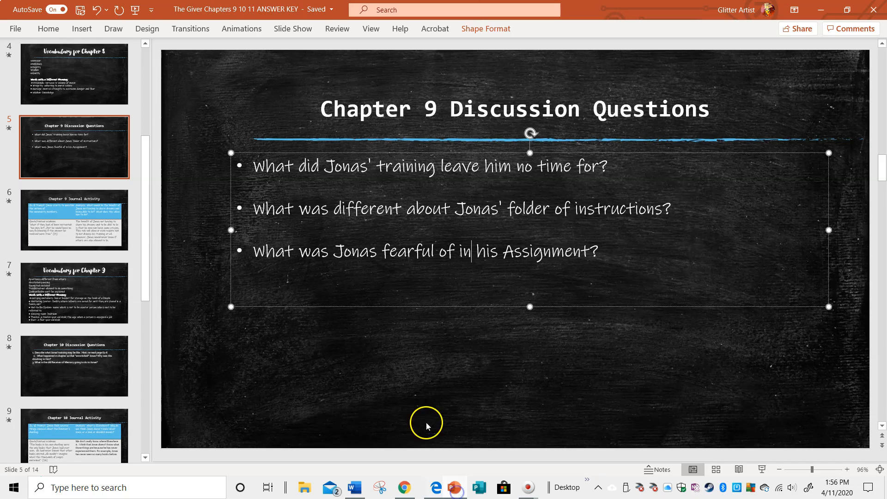
pyautogui.moveTo(111, 256)
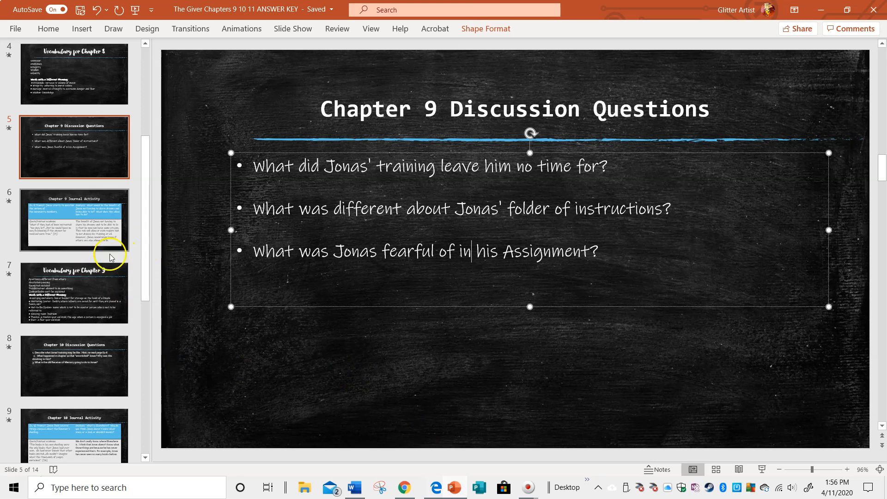
# Step: Show the Chapter 9 Journal Activity slide with its prompt, page 71 quote and analysis
pyautogui.click(74, 220)
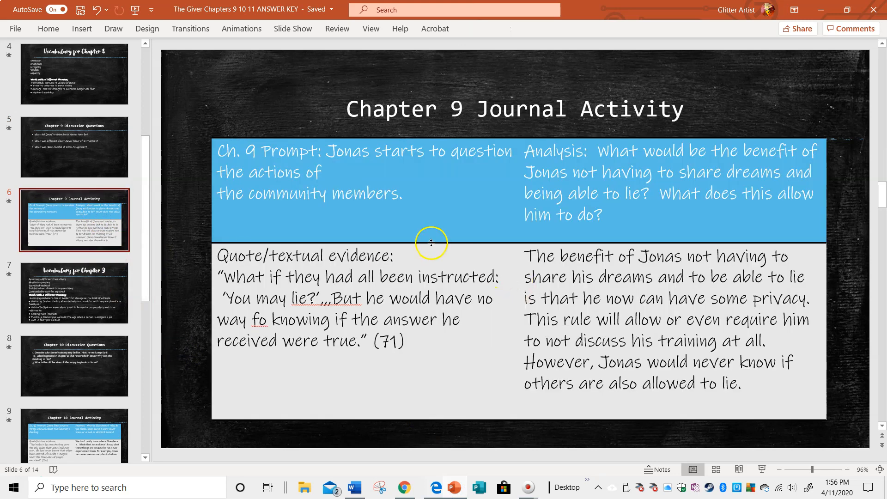
pyautogui.moveTo(386, 173)
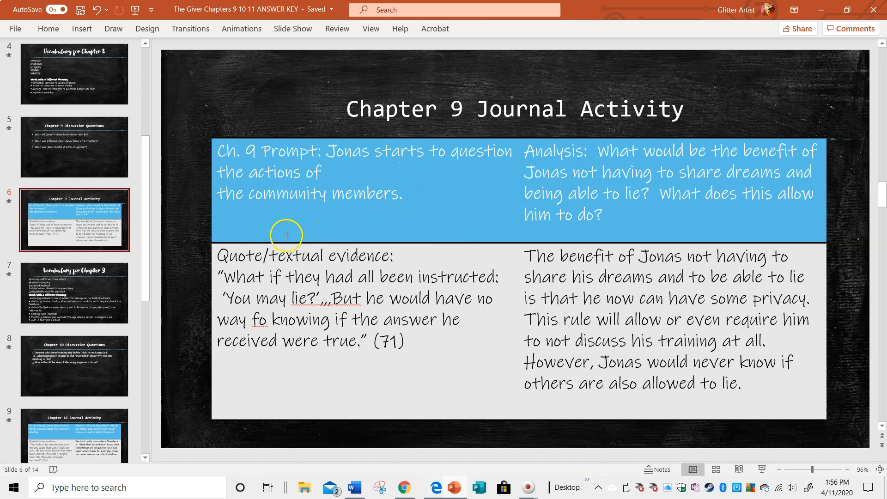
pyautogui.moveTo(685, 139)
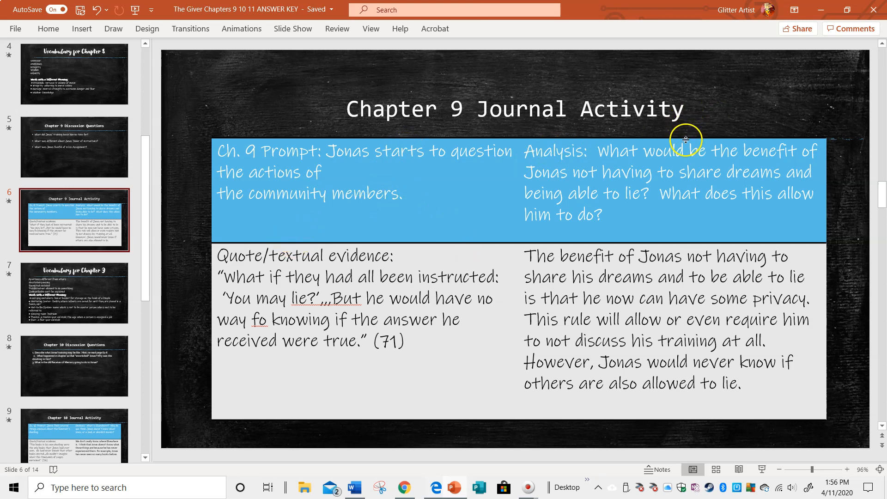
pyautogui.moveTo(826, 145)
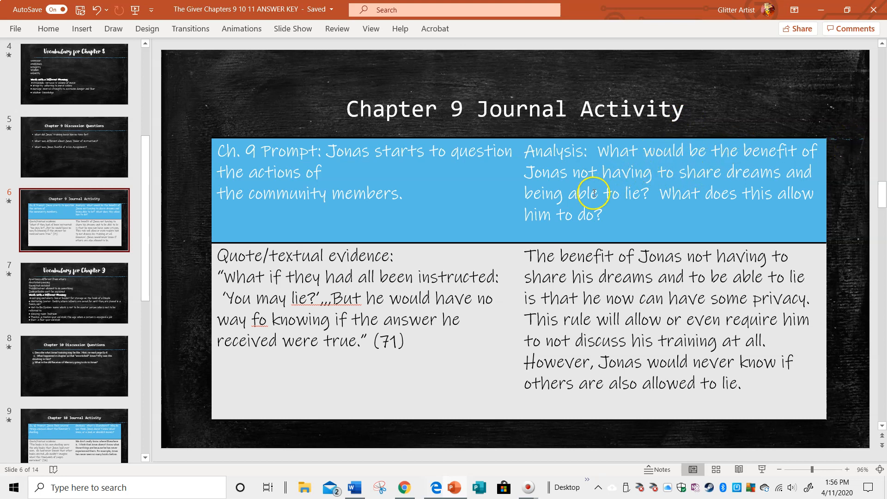
pyautogui.moveTo(714, 188)
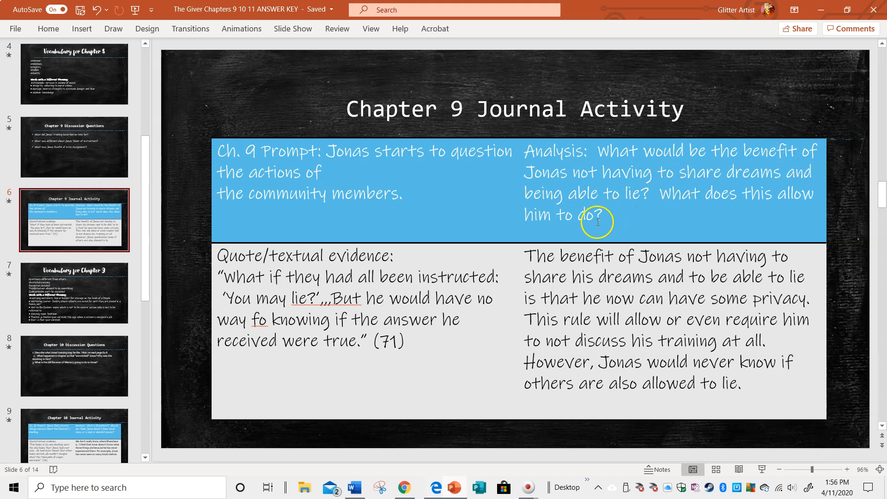
pyautogui.moveTo(564, 268)
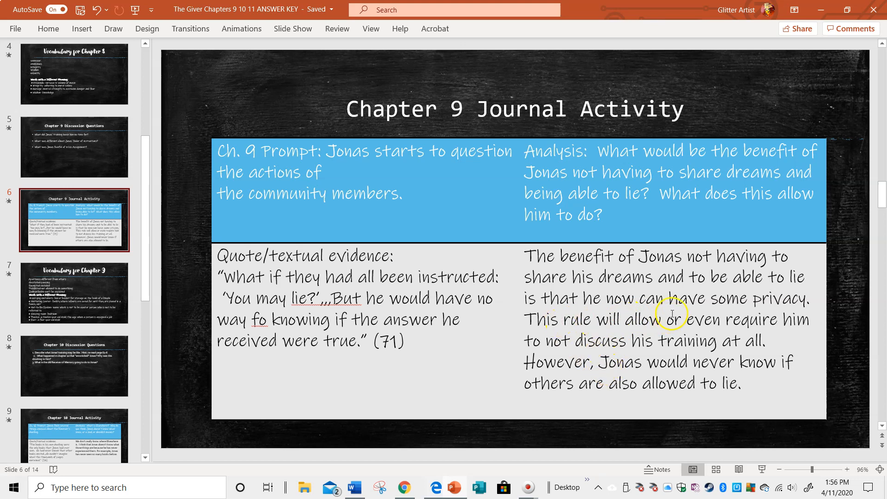
pyautogui.moveTo(612, 341)
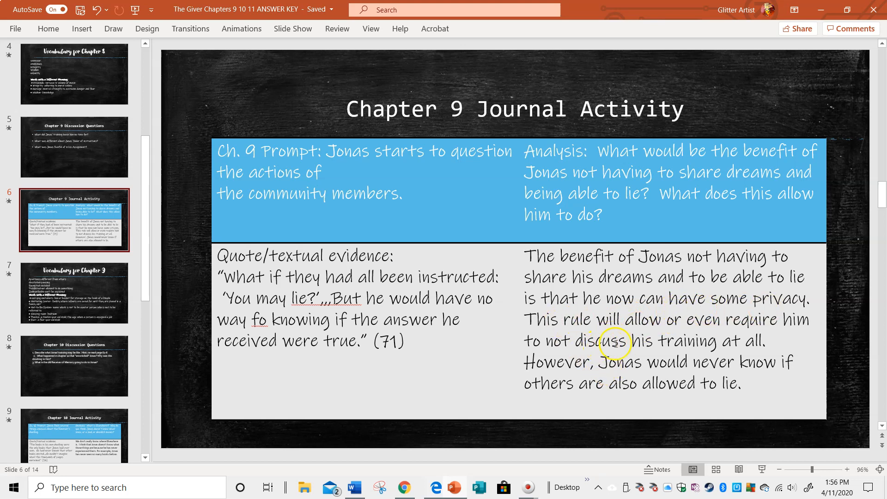
pyautogui.moveTo(687, 374)
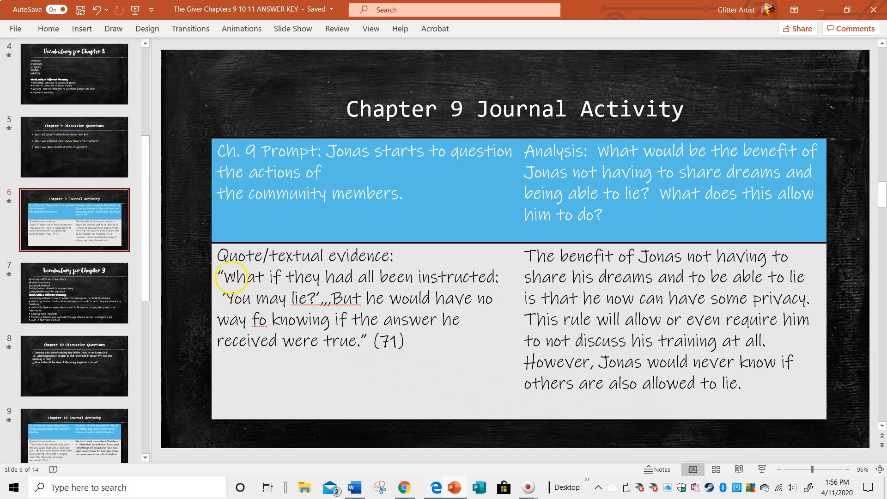
pyautogui.moveTo(425, 259)
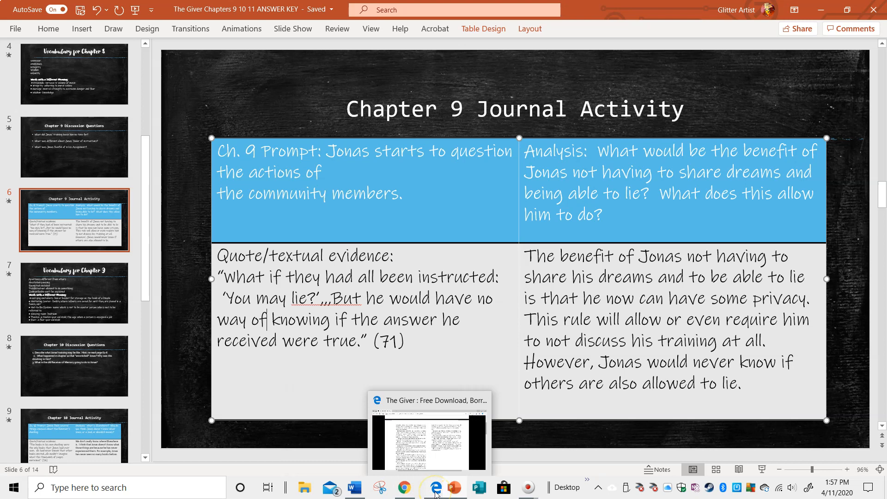
pyautogui.moveTo(96, 290)
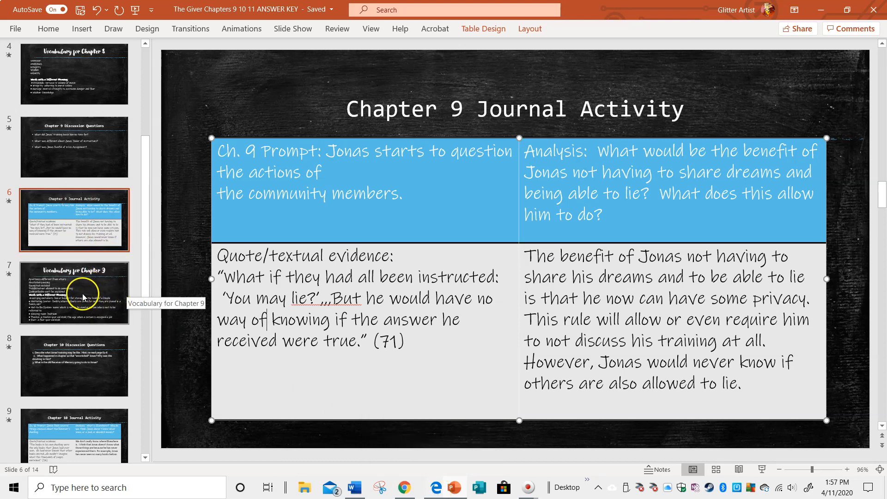
# Step: Show the Vocabulary for Chapter 9 slide with its word list and definitions
pyautogui.click(74, 292)
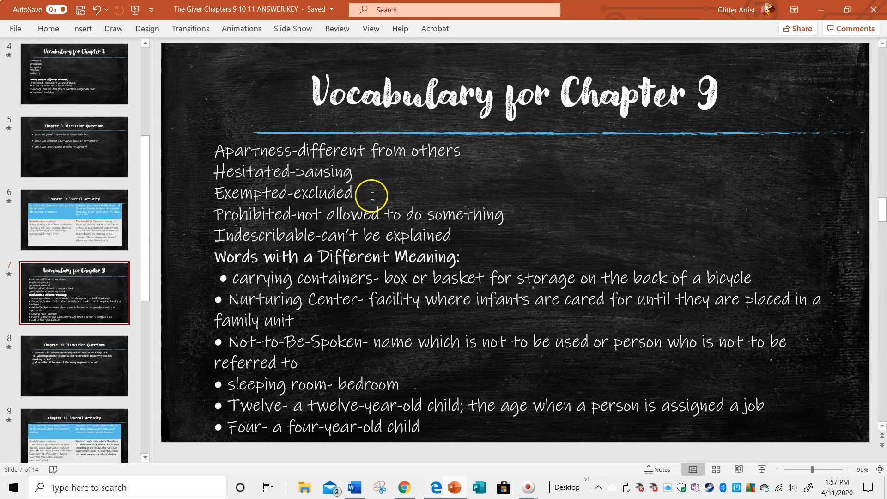
pyautogui.moveTo(352, 236)
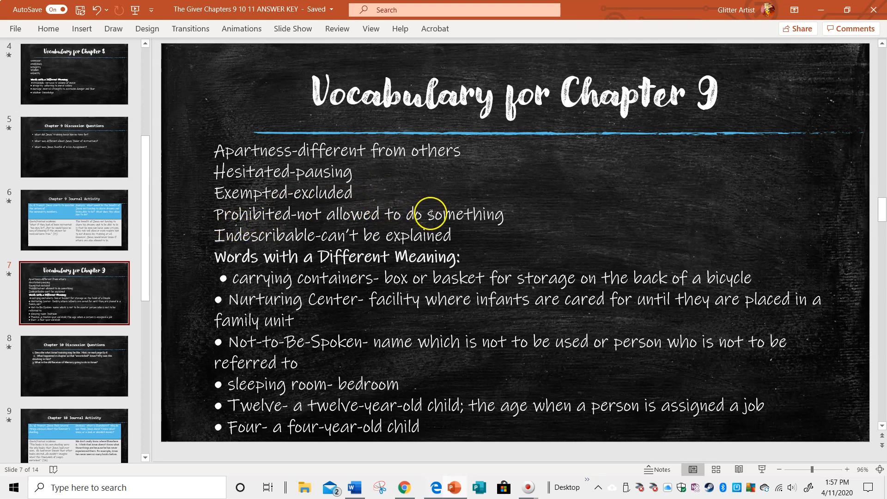
pyautogui.moveTo(375, 239)
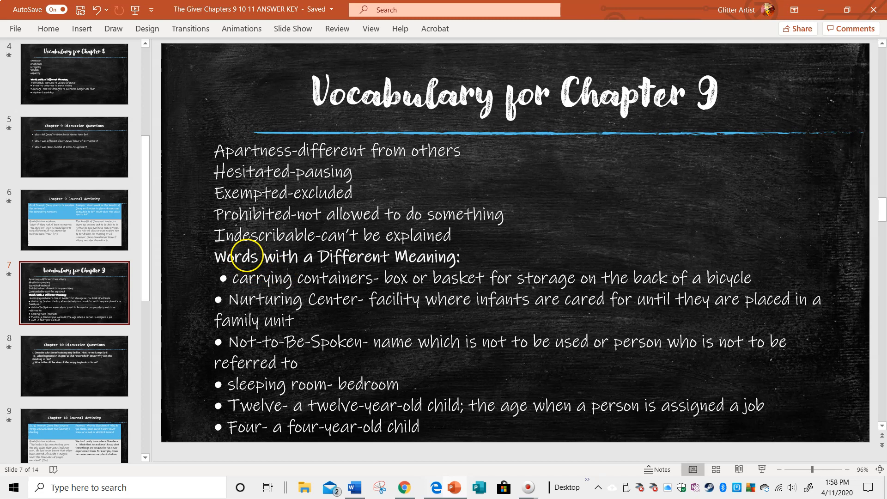
pyautogui.moveTo(483, 273)
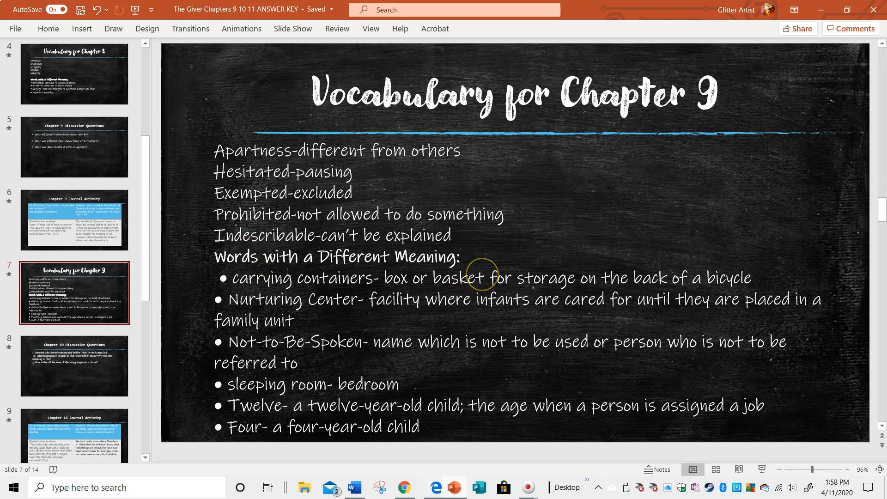
pyautogui.moveTo(506, 273)
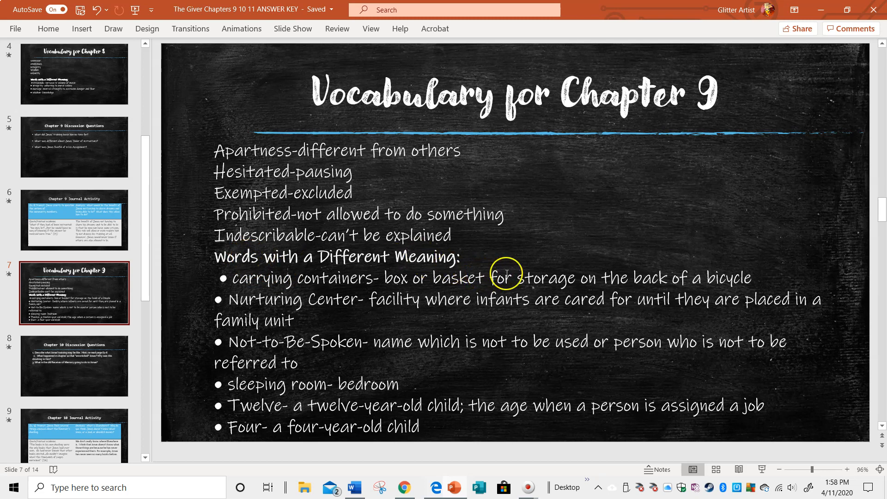
pyautogui.moveTo(281, 327)
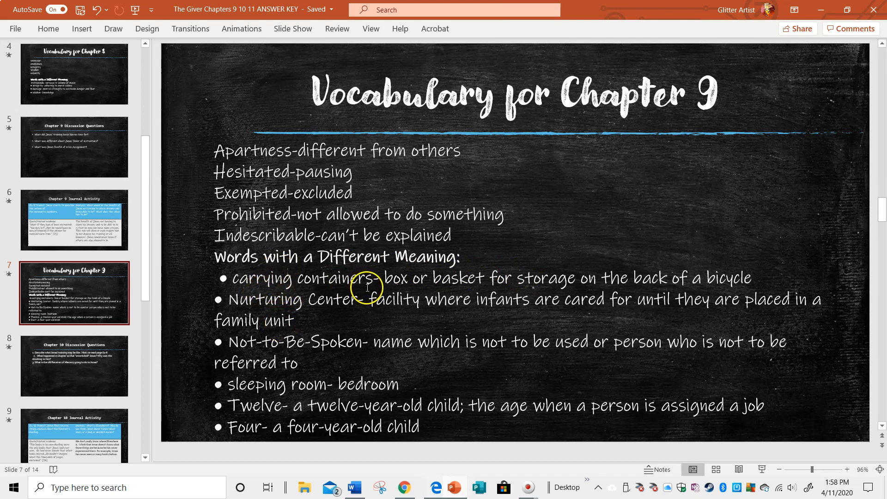
pyautogui.moveTo(488, 282)
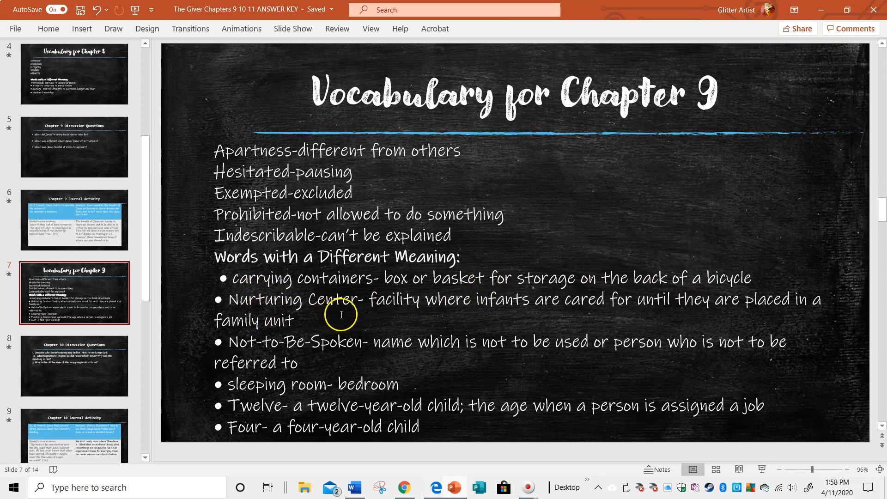
pyautogui.moveTo(245, 344)
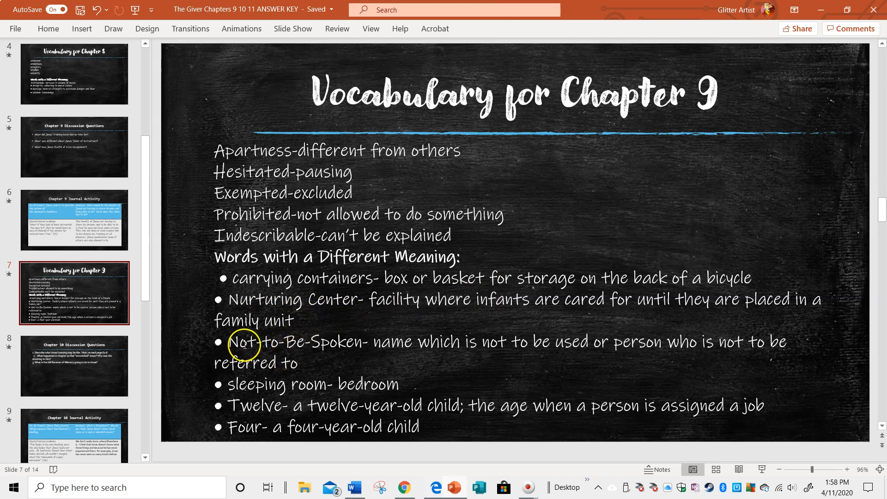
pyautogui.moveTo(396, 351)
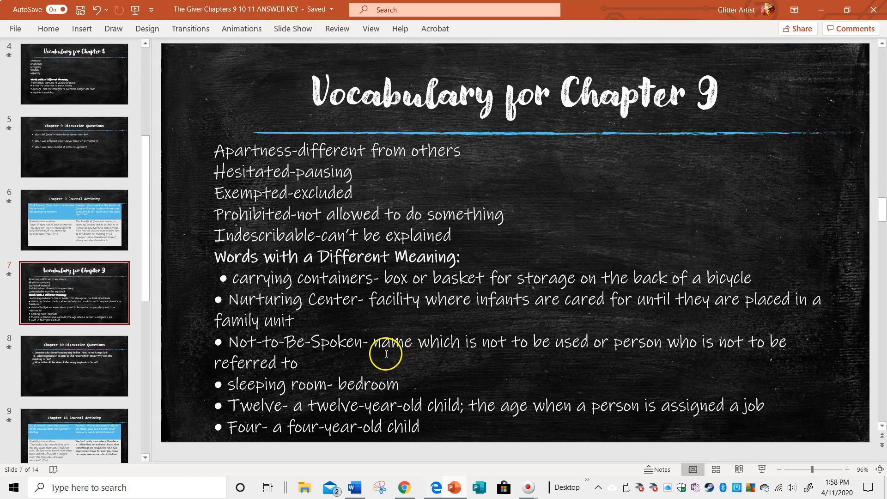
pyautogui.moveTo(394, 354)
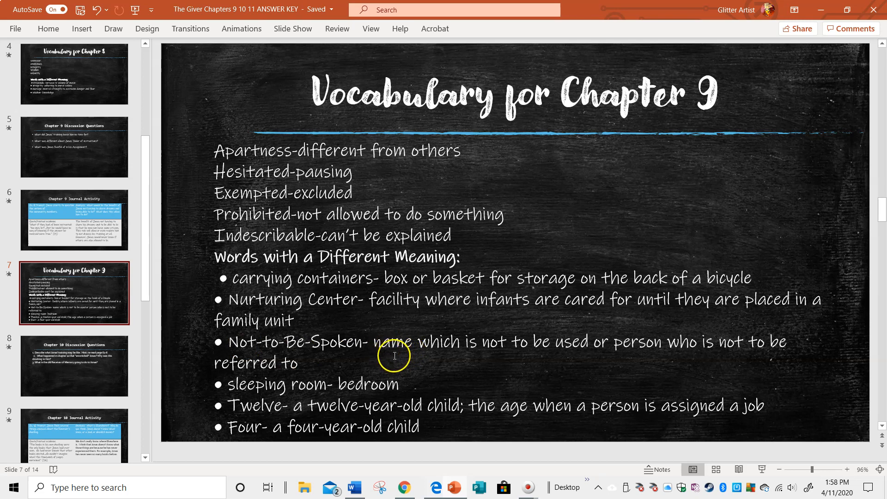
pyautogui.moveTo(422, 355)
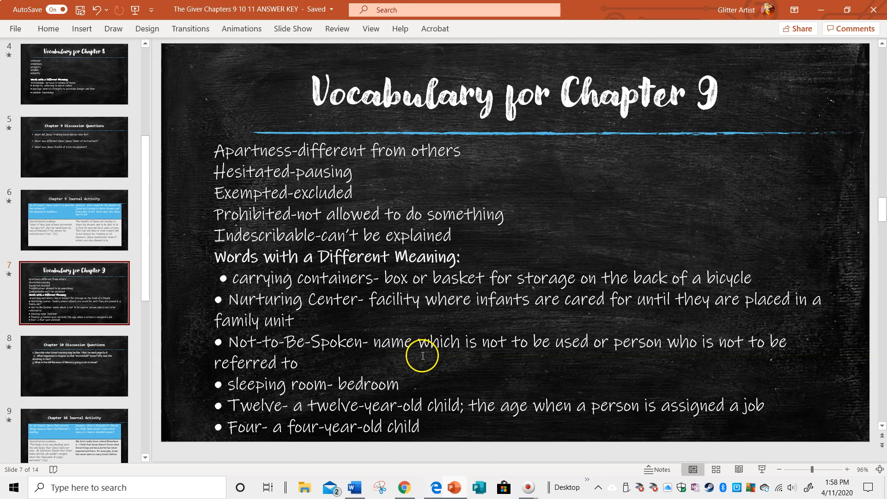
pyautogui.moveTo(375, 354)
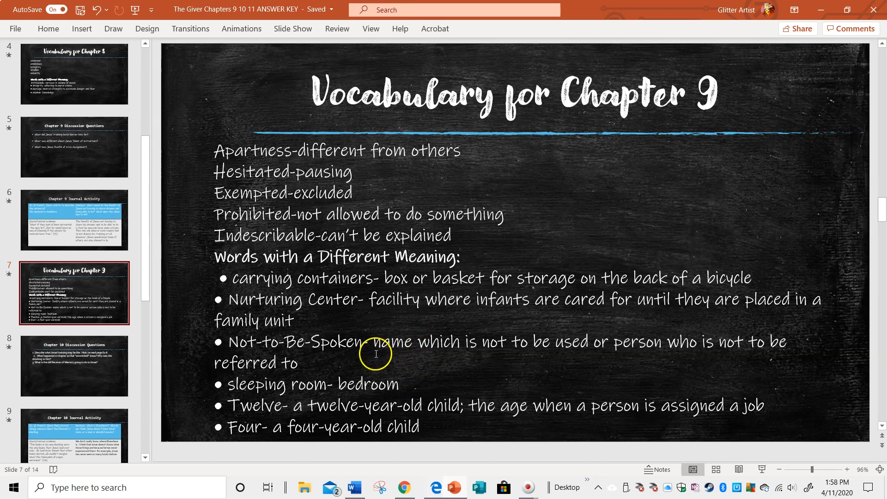
pyautogui.moveTo(295, 344)
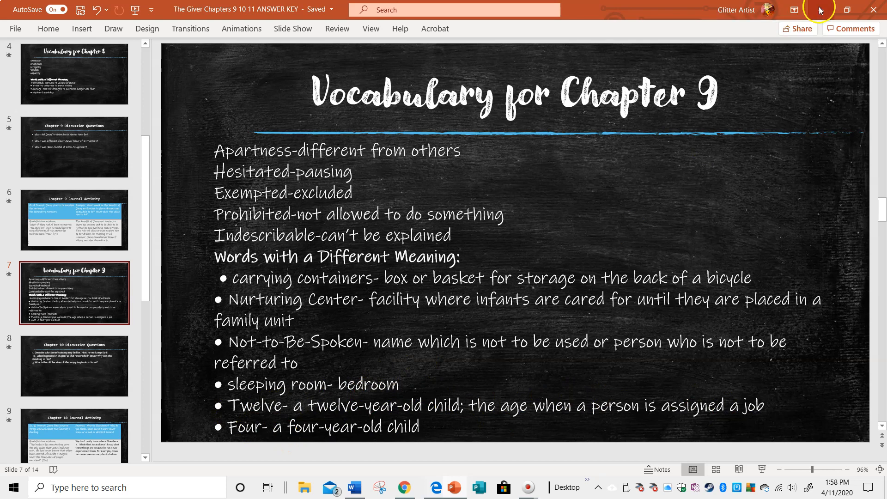
pyautogui.moveTo(823, 10)
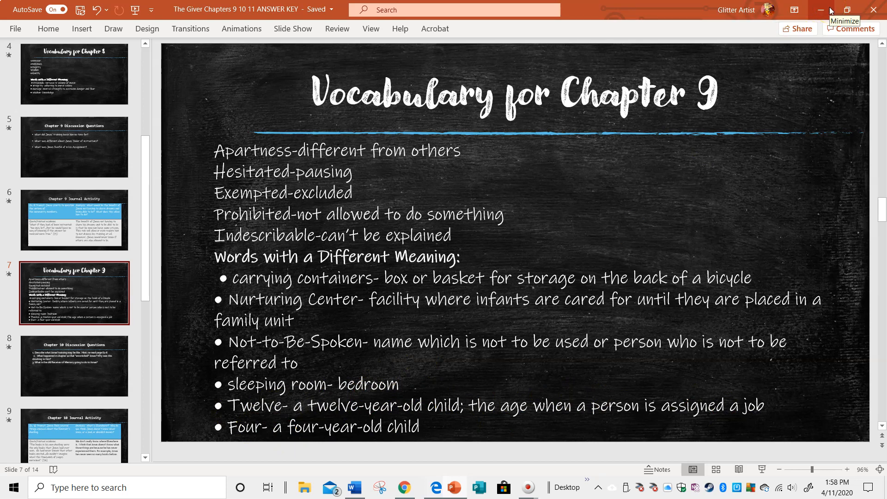
# Step: Minimize PowerPoint and the browser, revealing the Word assignment for the week of April 13
pyautogui.click(824, 9)
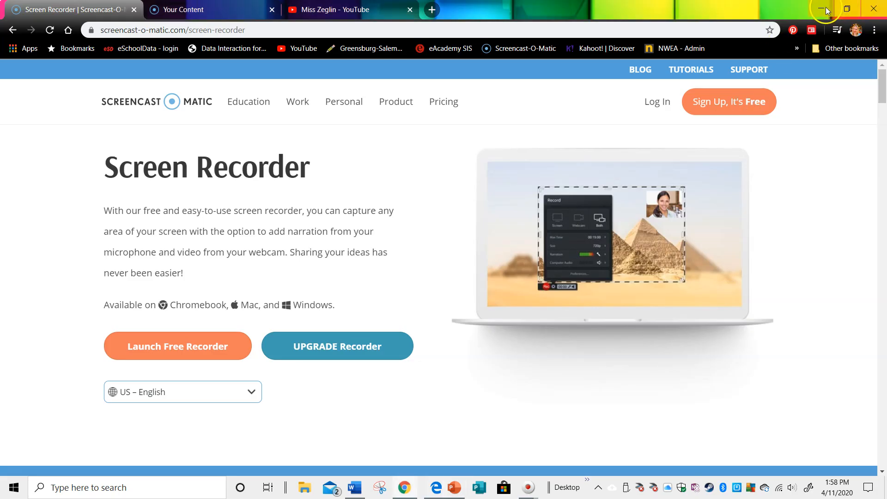
pyautogui.click(825, 8)
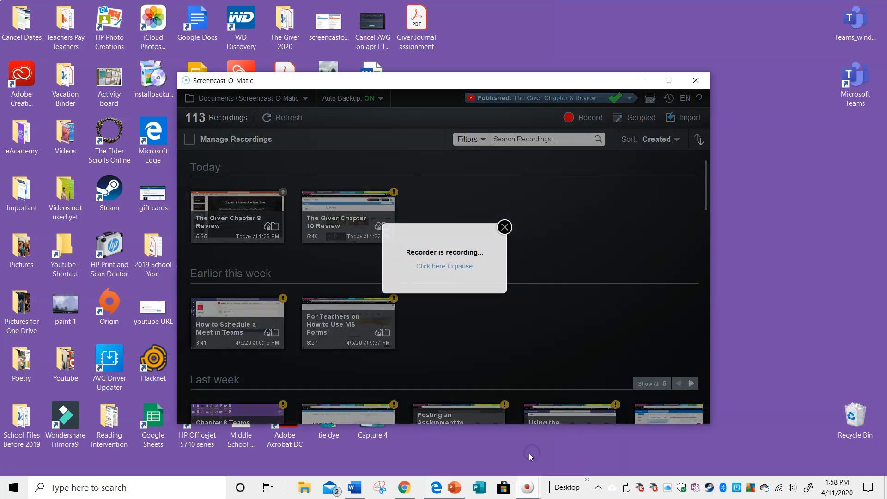
pyautogui.click(504, 227)
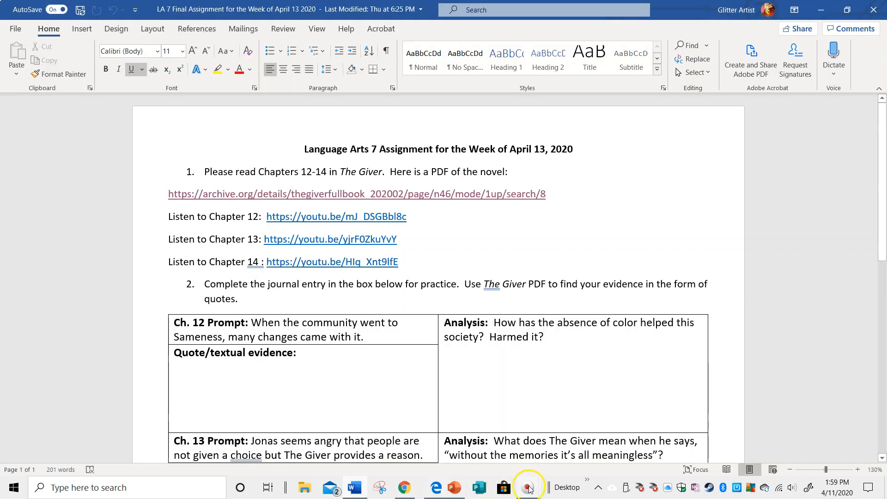
# Step: Restore the Screencast-O-Matic recordings library over the Word assignment document
pyautogui.click(528, 487)
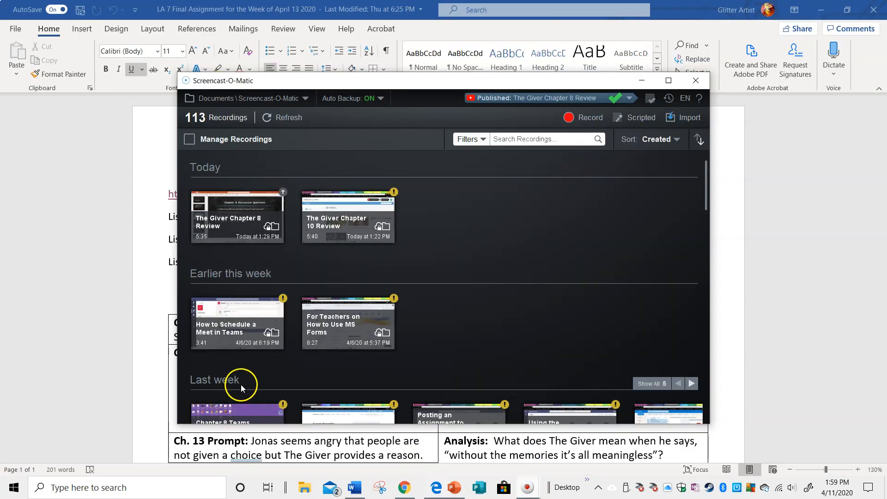
pyautogui.moveTo(584, 119)
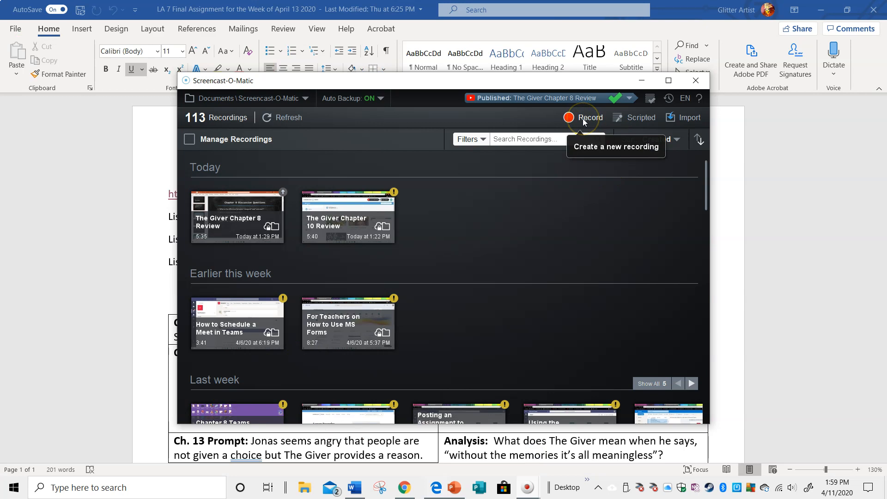